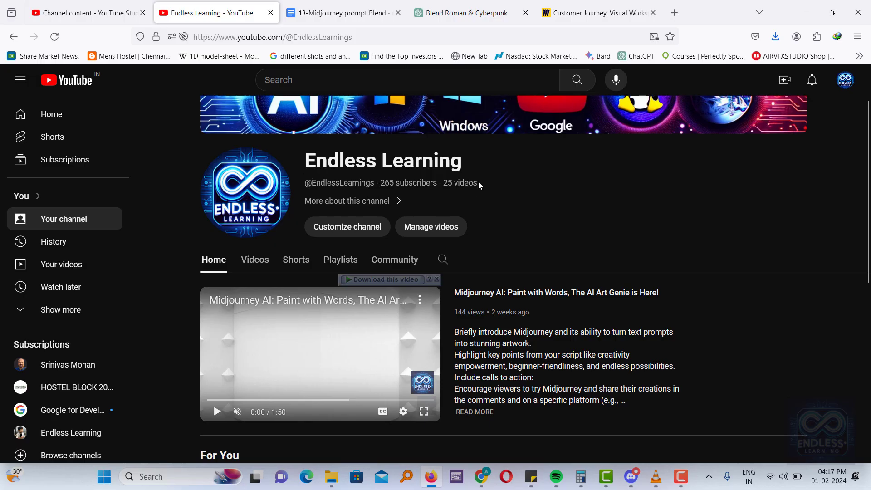
{"action": "mouse_move", "coordinate": [534, 185]}
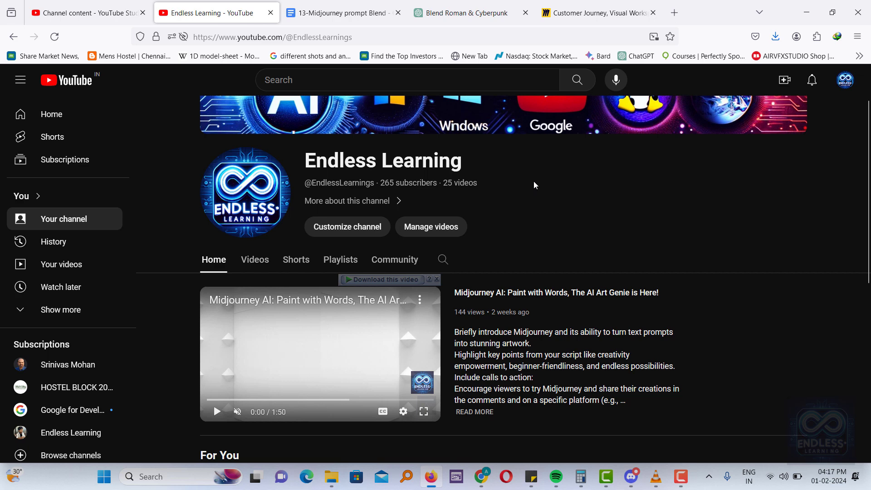
{"action": "mouse_move", "coordinate": [254, 260]}
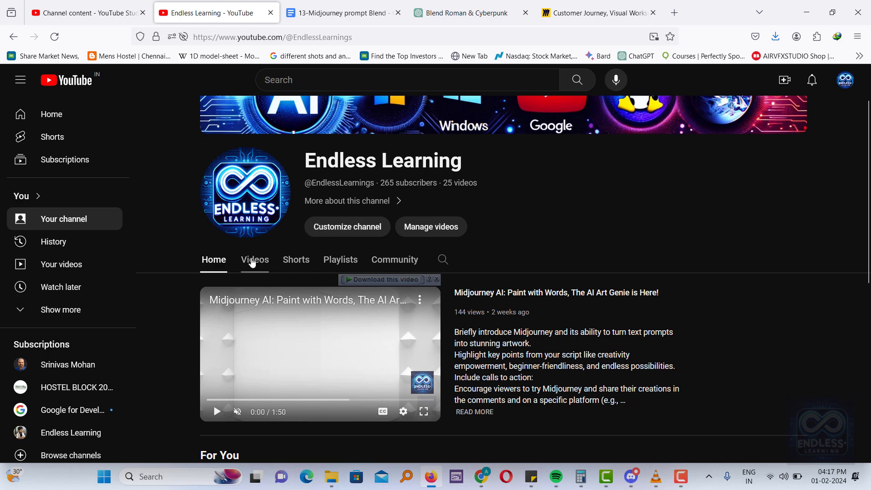
Show the Endless Learning channel's Videos tab and scroll through its Midjourney lesson grid.
{"action": "left_click", "coordinate": [254, 259]}
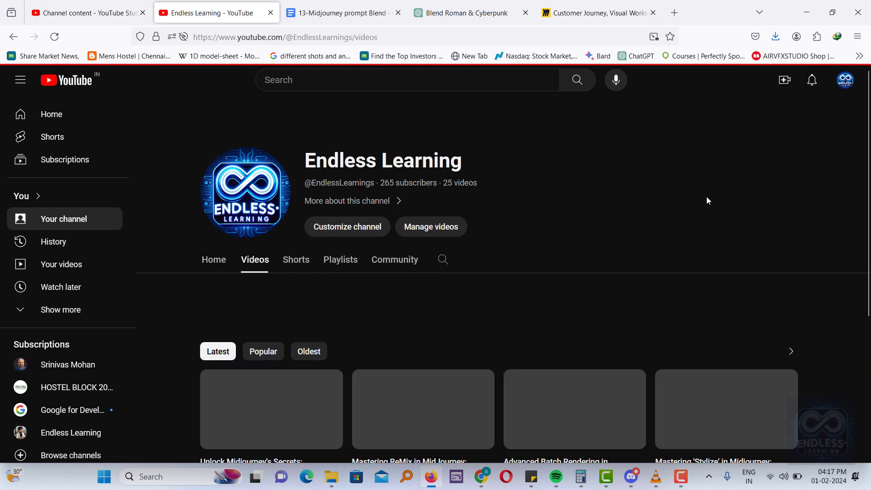
{"action": "scroll", "scroll_direction": "down", "scroll_amount": 3}
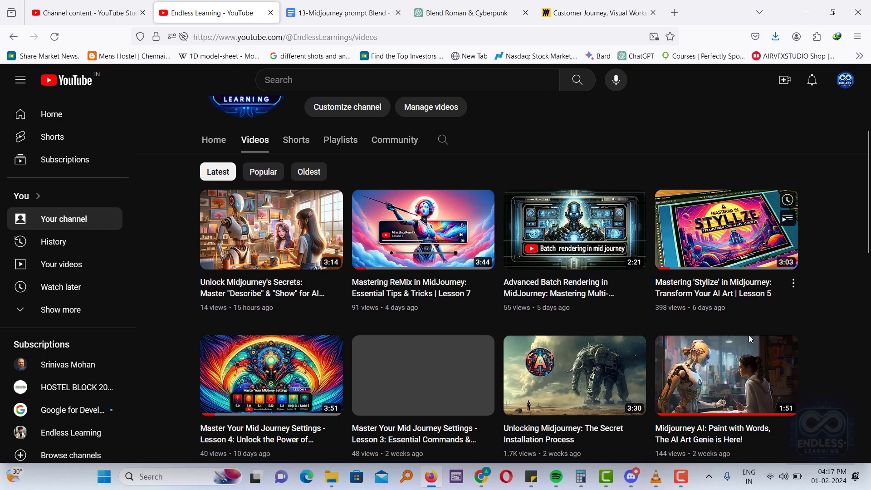
{"action": "scroll", "scroll_direction": "down", "scroll_amount": 3}
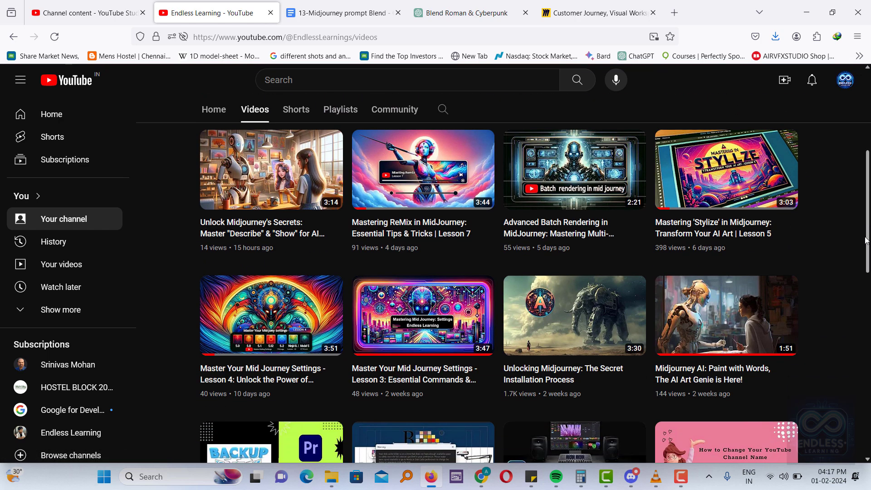
{"action": "scroll", "scroll_direction": "up", "scroll_amount": 3}
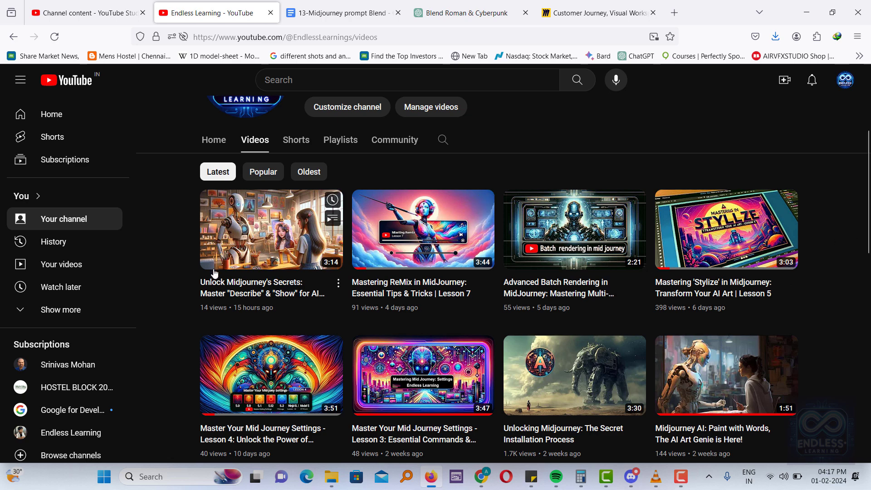
{"action": "mouse_move", "coordinate": [802, 310]}
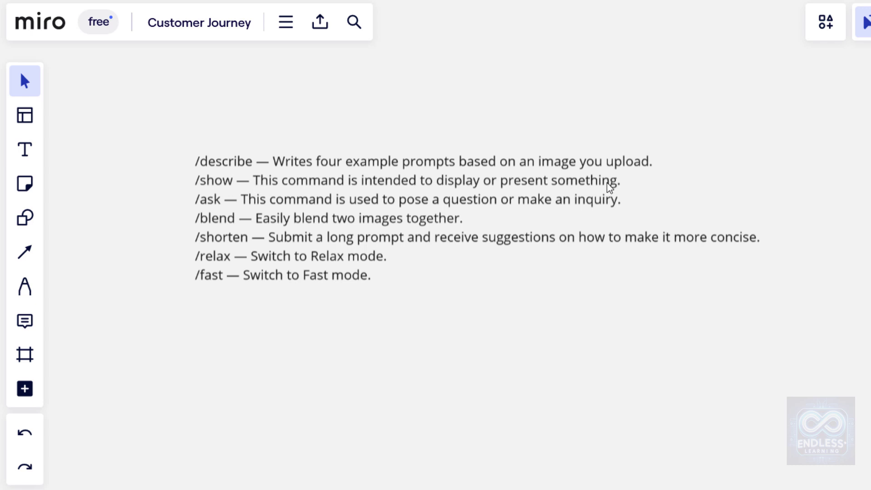
{"action": "mouse_move", "coordinate": [239, 223]}
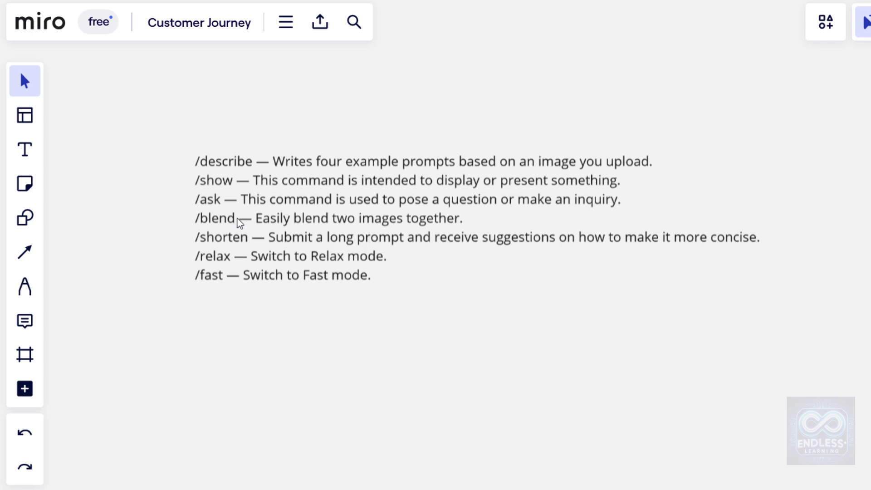
{"action": "mouse_move", "coordinate": [781, 236]}
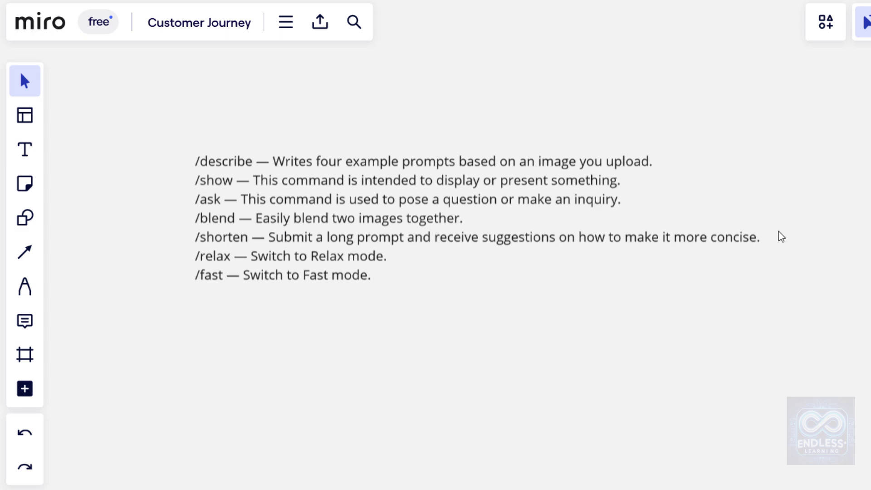
{"action": "left_click", "coordinate": [630, 477]}
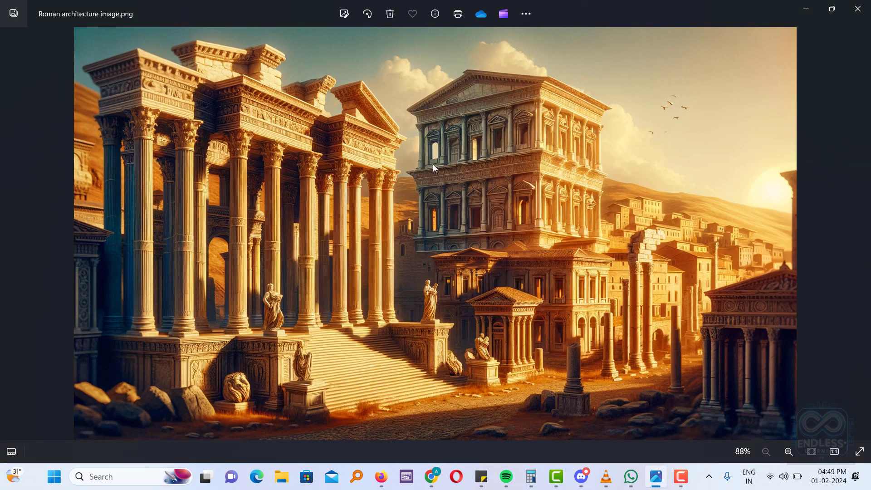
{"action": "mouse_move", "coordinate": [689, 194]}
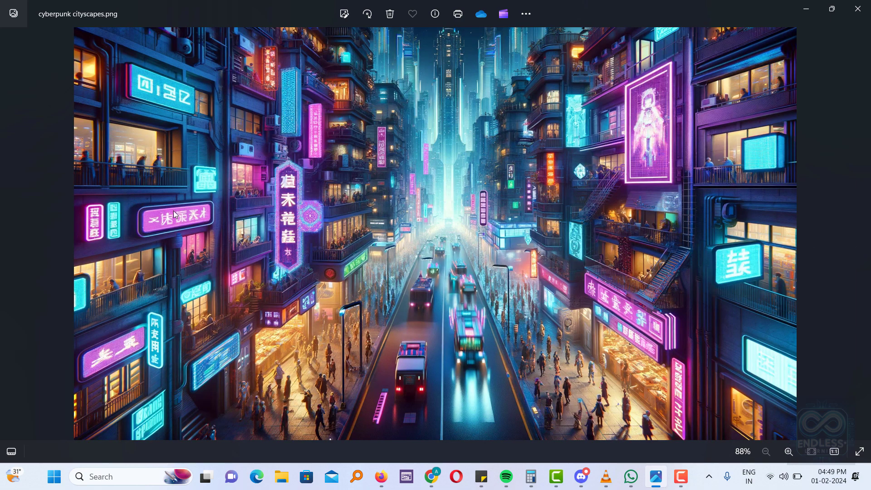
{"action": "mouse_move", "coordinate": [591, 470]}
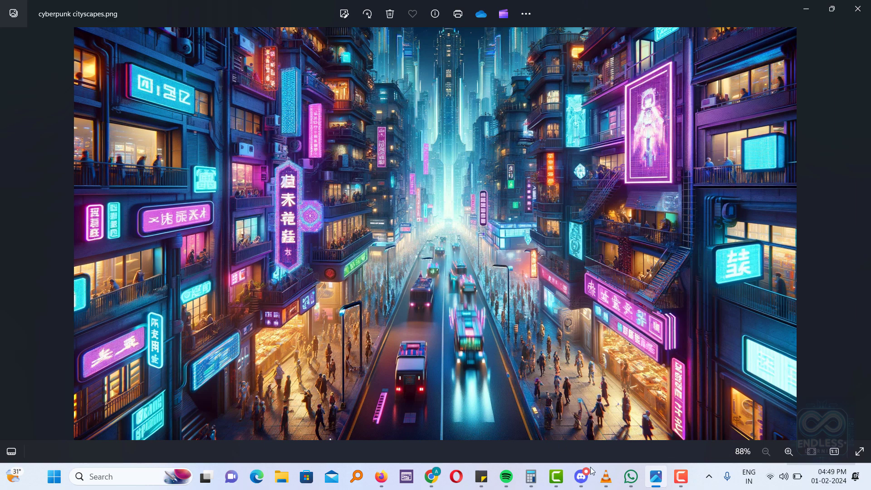
Switch from Windows Photos back to the Discord conversation.
{"action": "left_click", "coordinate": [579, 476]}
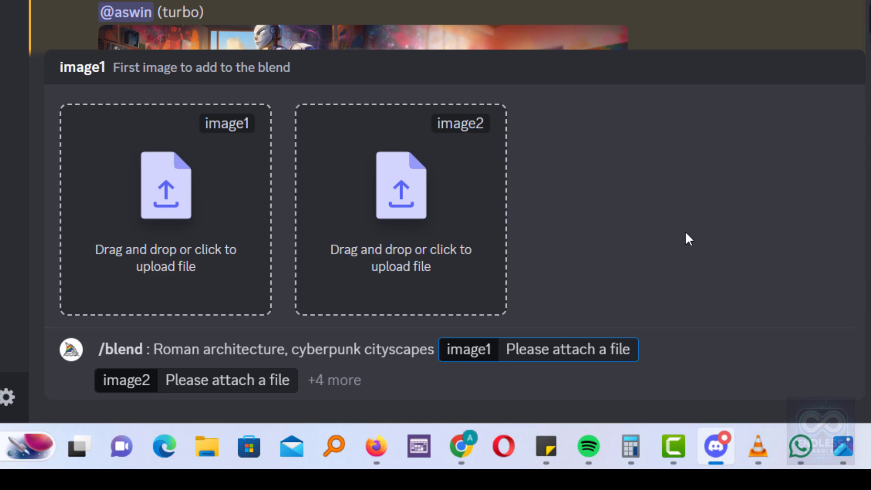
Attach the Roman architecture image from Downloads as image1 of the /blend command.
{"action": "right_click", "coordinate": [660, 349]}
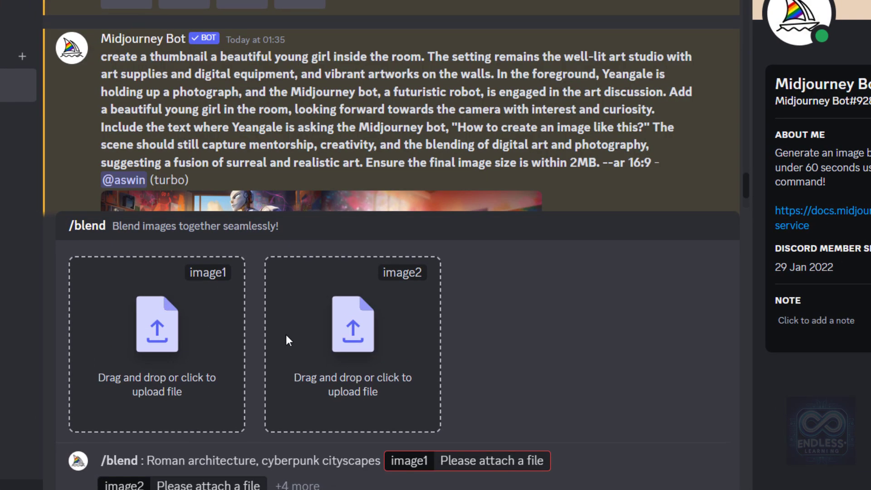
{"action": "left_click", "coordinate": [158, 325]}
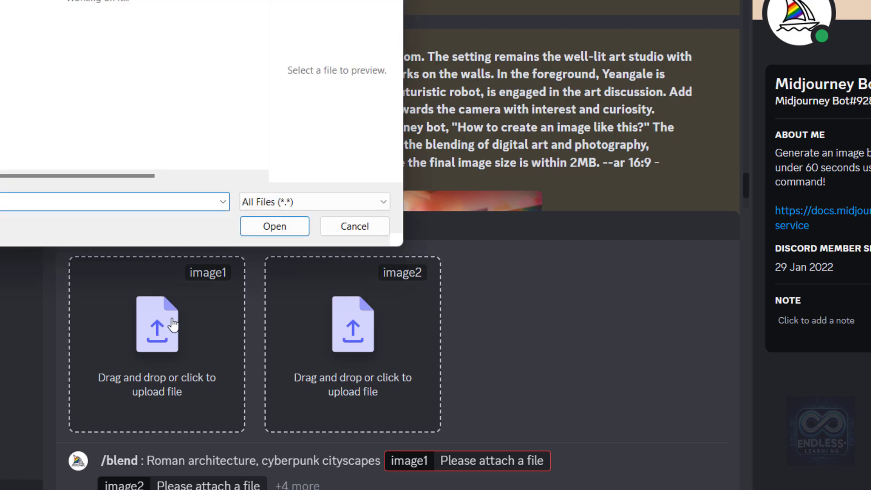
{"action": "left_click", "coordinate": [207, 118]}
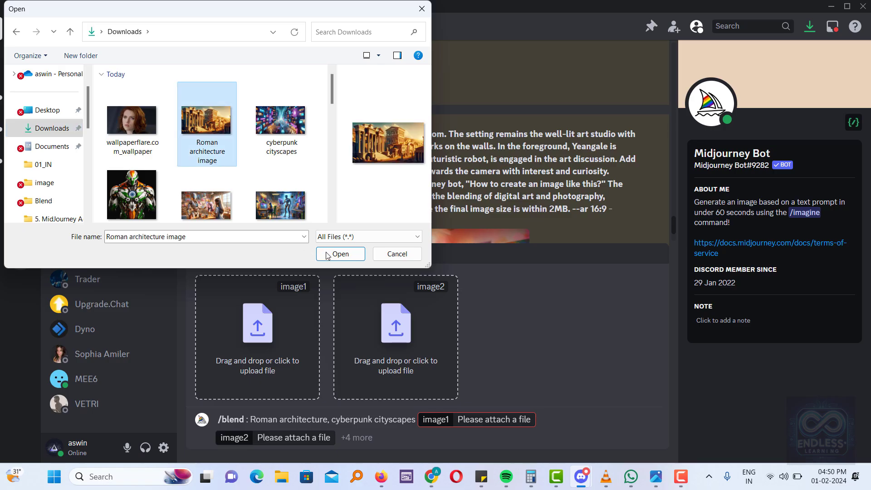
{"action": "left_click", "coordinate": [340, 254]}
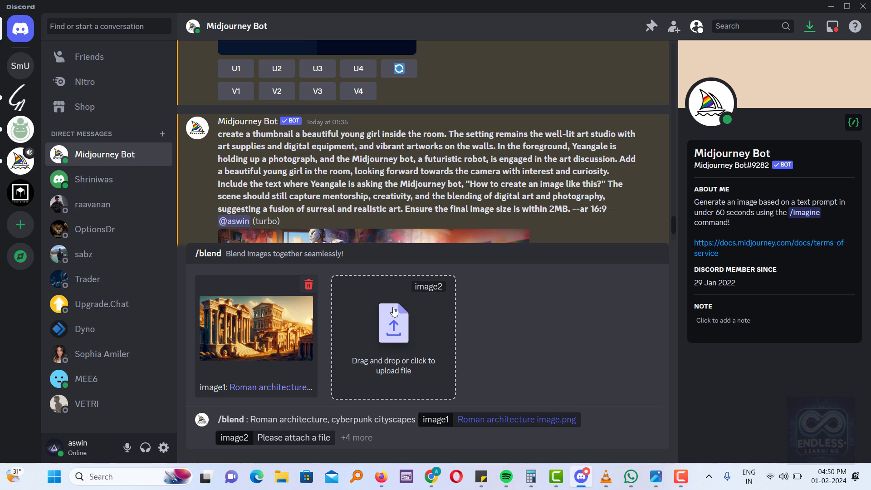
{"action": "mouse_move", "coordinate": [349, 256]}
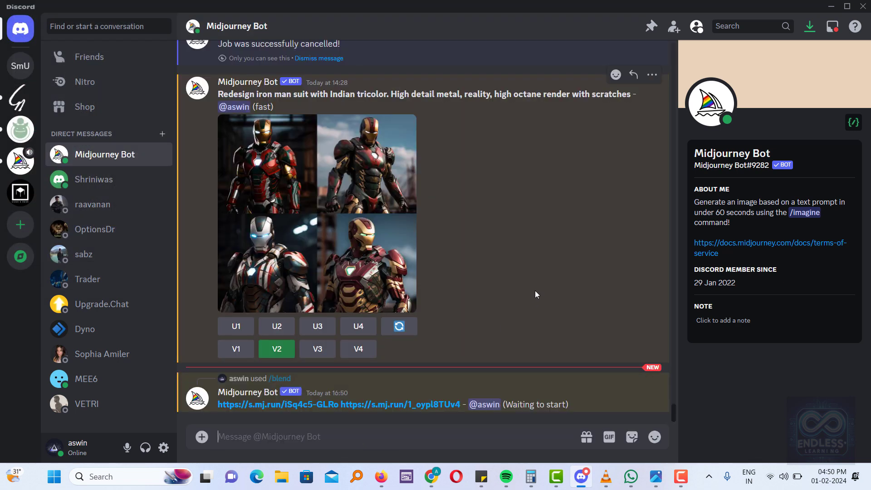
Upscale blended Image #4 and open the Roman-style cyberpunk street in enlarged preview.
{"action": "scroll", "scroll_direction": "down", "scroll_amount": 3}
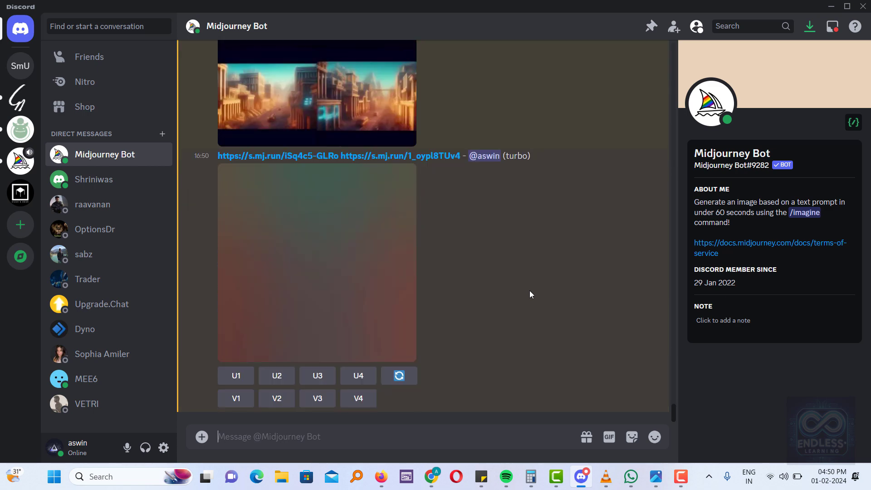
{"action": "left_click", "coordinate": [316, 262]}
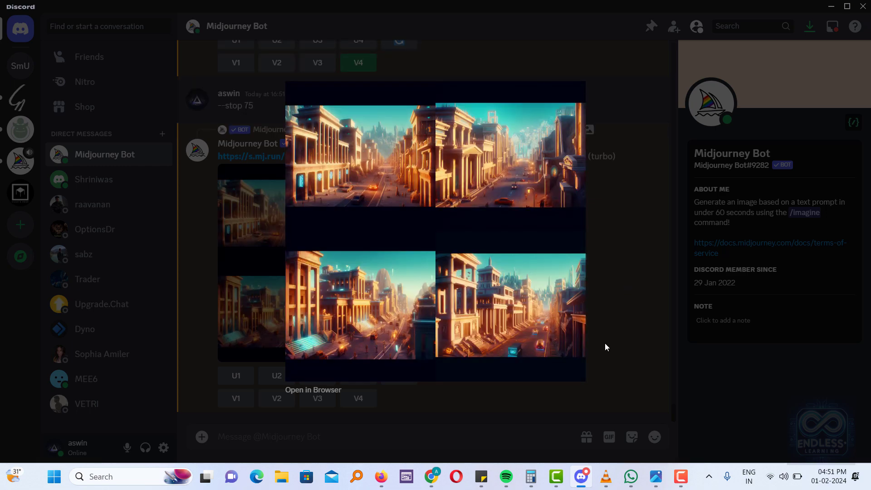
{"action": "mouse_move", "coordinate": [615, 317]}
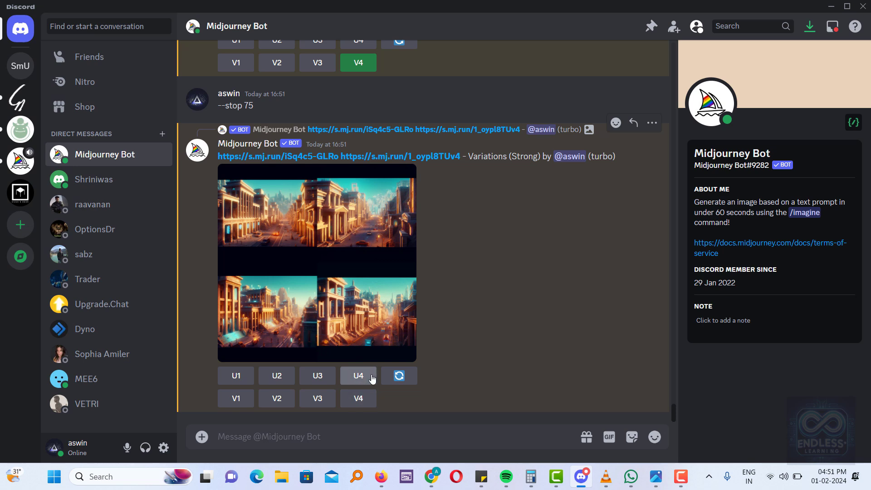
{"action": "left_click", "coordinate": [358, 375]}
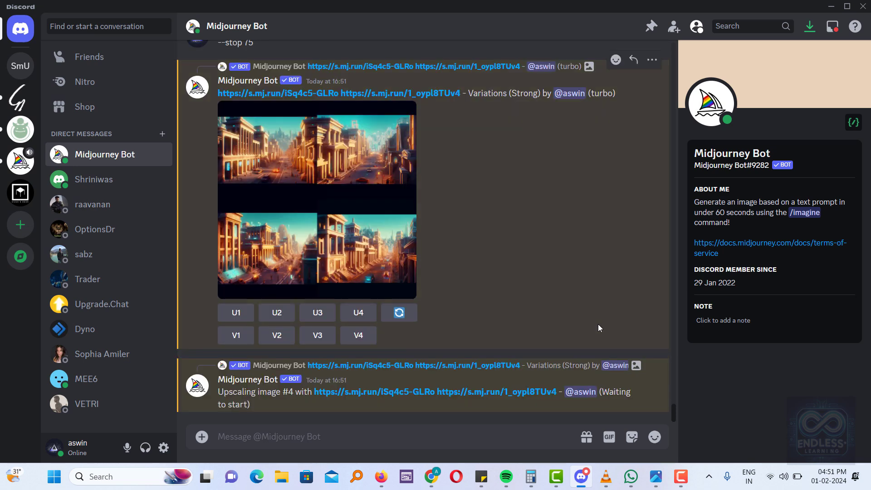
{"action": "scroll", "scroll_direction": "down", "scroll_amount": 3}
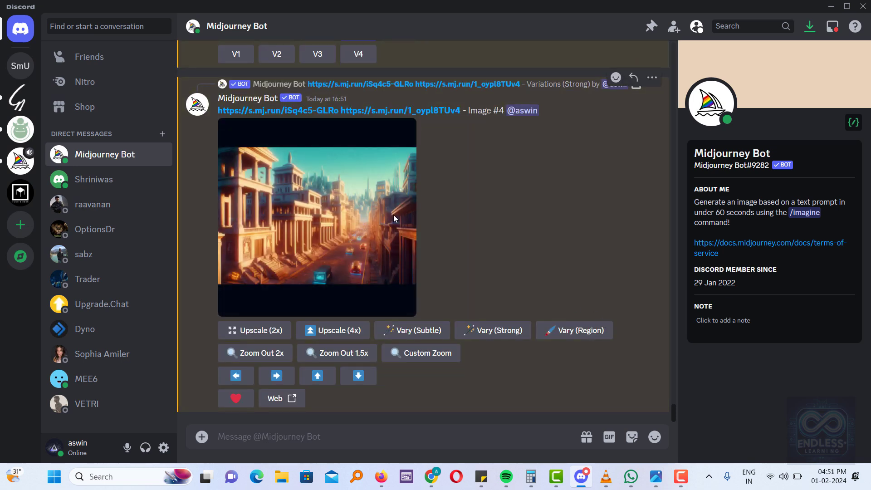
{"action": "left_click", "coordinate": [316, 216]}
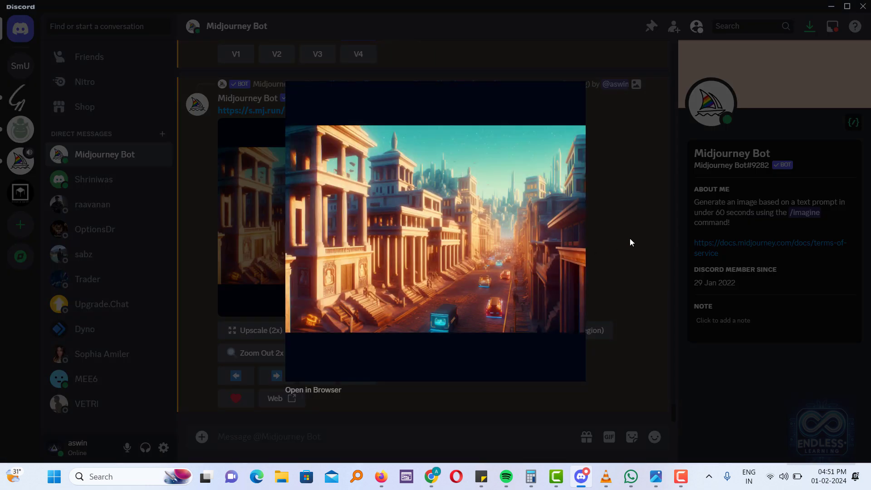
{"action": "mouse_move", "coordinate": [620, 282]}
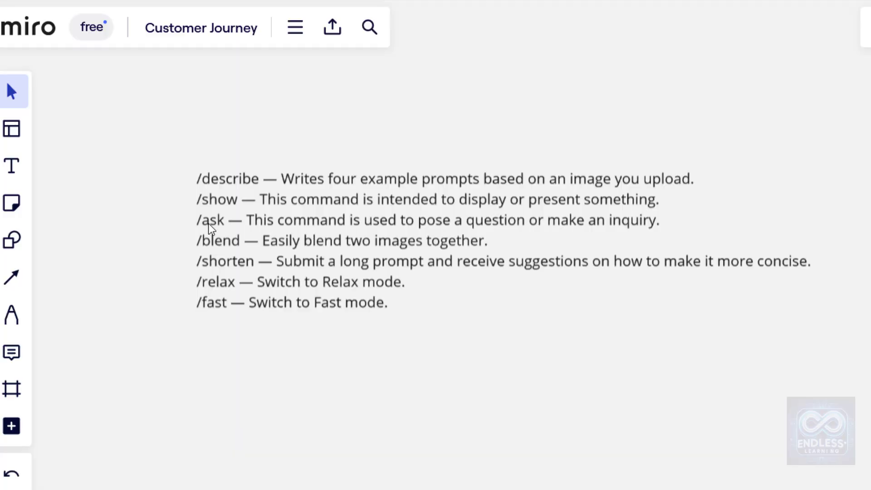
{"action": "mouse_move", "coordinate": [268, 241]}
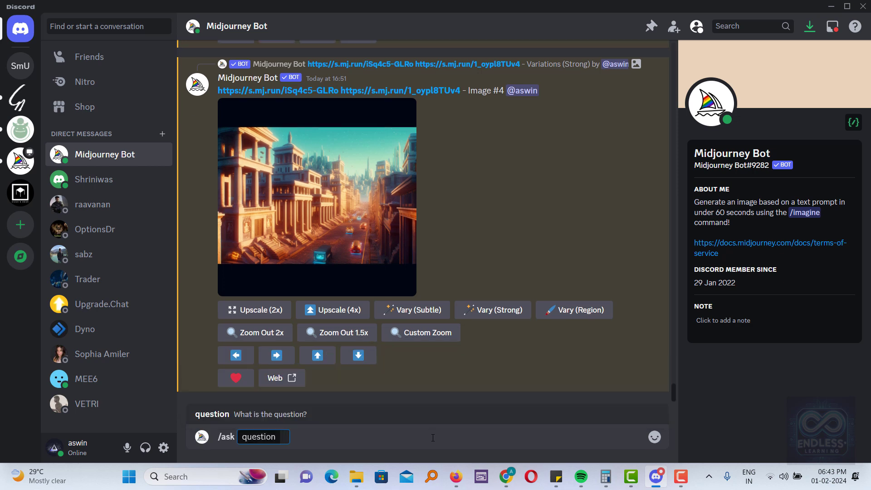
Enter the /ask question about getting Midjourney to create a key hanger from your own image.
{"action": "type", "text": "I'm trying and I don't know how to do it. I want midjorney to create a key hanger with this image that I give him. How can I do it?"}
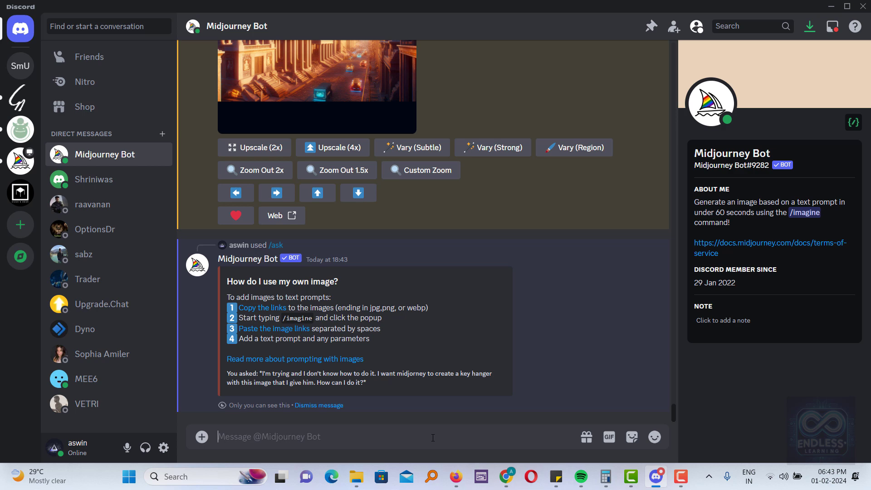
{"action": "mouse_move", "coordinate": [437, 279]}
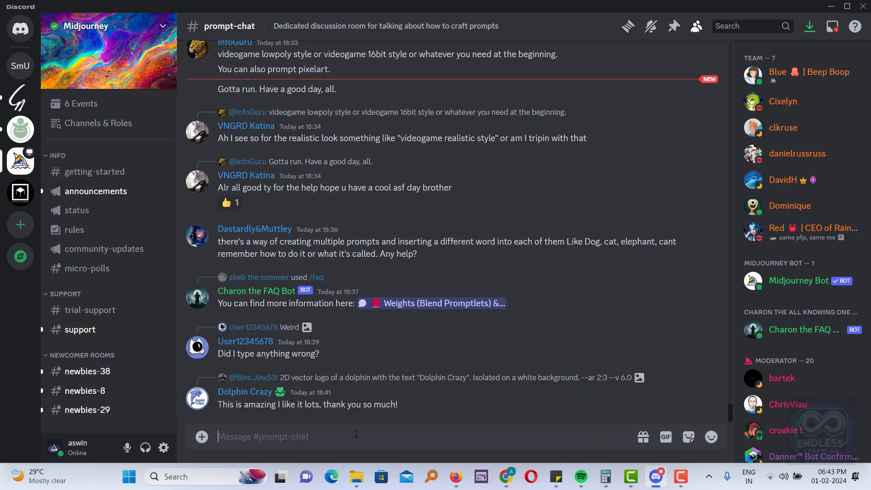
{"action": "mouse_move", "coordinate": [455, 433]}
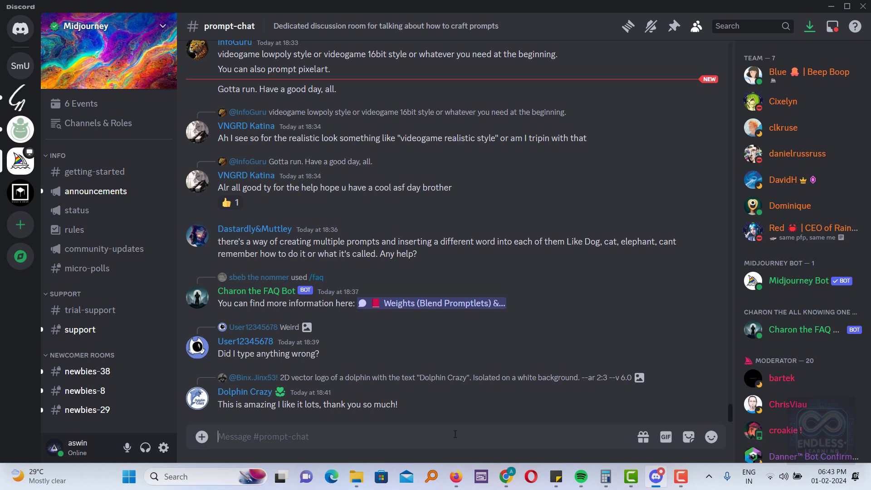
Scroll through the Midjourney server's channel list.
{"action": "scroll", "scroll_direction": "down", "scroll_amount": 3}
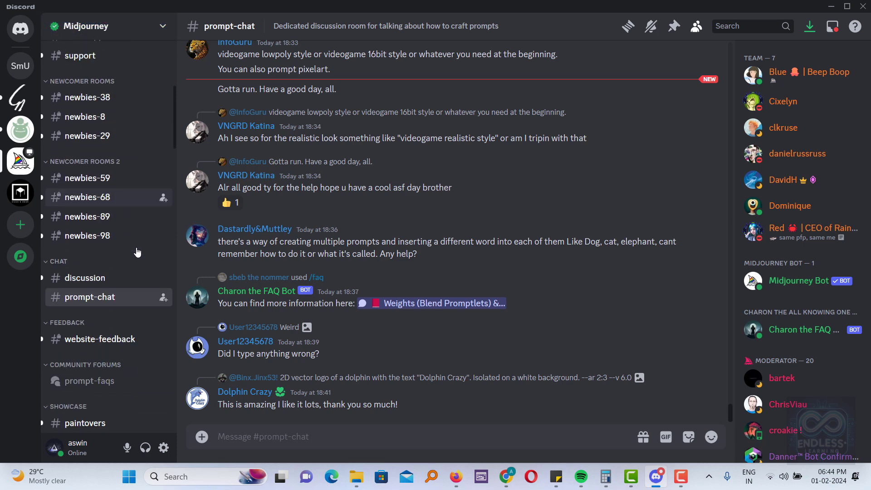
{"action": "scroll", "scroll_direction": "down", "scroll_amount": 3}
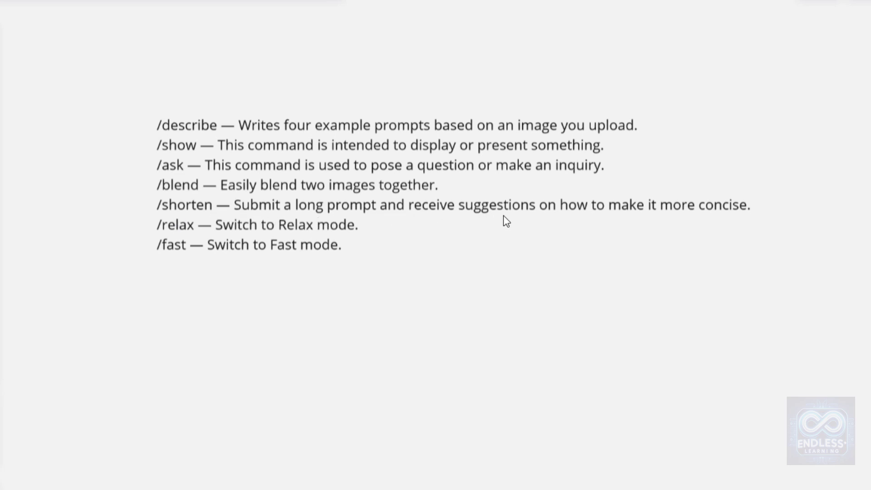
{"action": "mouse_move", "coordinate": [170, 230]}
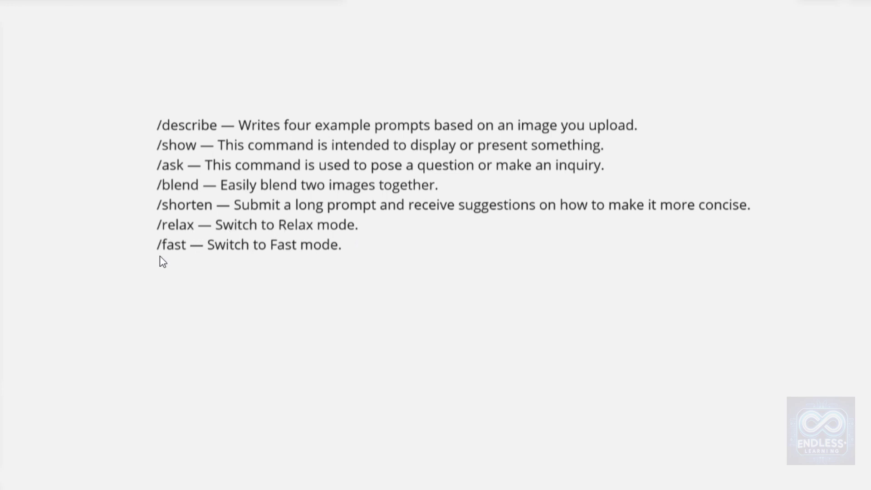
Switch browser tabs to bring up the Midjourney website's Explore feed.
{"action": "left_click", "coordinate": [473, 12]}
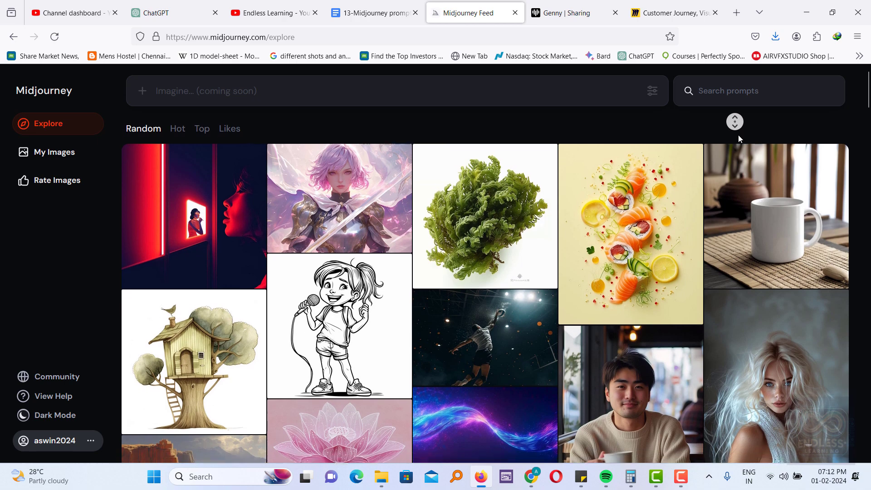
Scroll far down the Random gallery on midjourney.com/explore to reveal more community images.
{"action": "scroll", "scroll_direction": "down", "scroll_amount": 3}
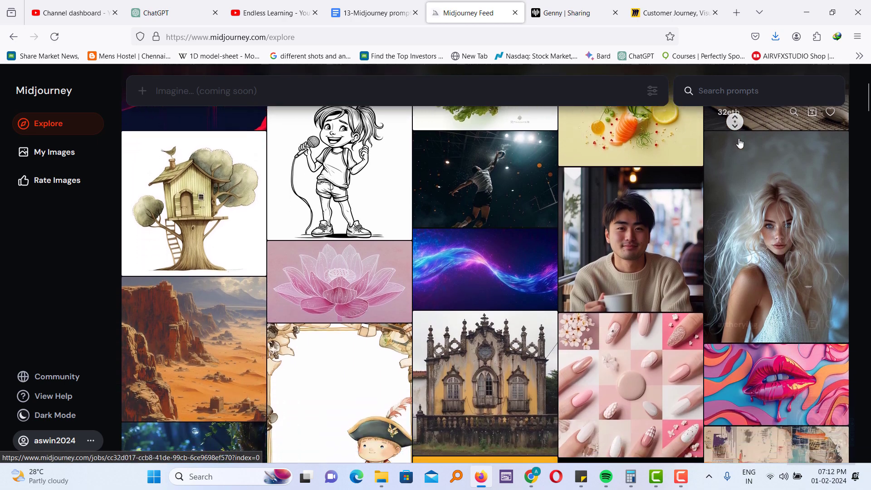
{"action": "scroll", "scroll_direction": "down", "scroll_amount": 3}
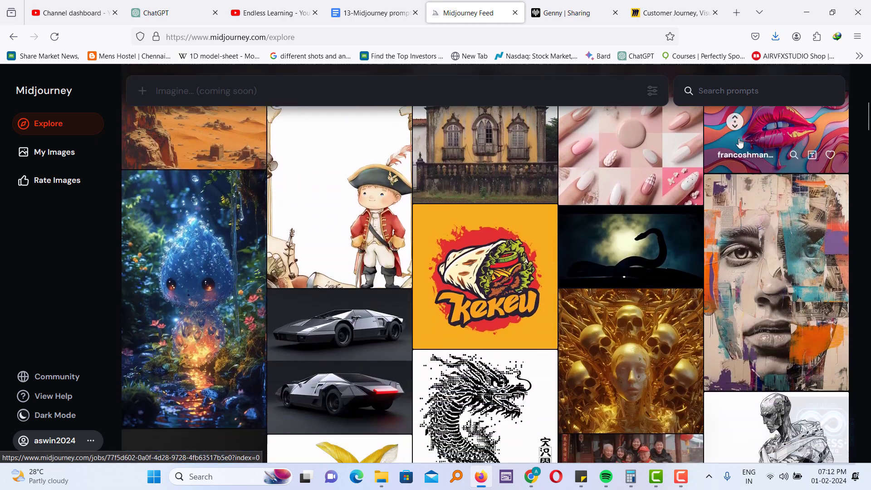
{"action": "scroll", "scroll_direction": "down", "scroll_amount": 3}
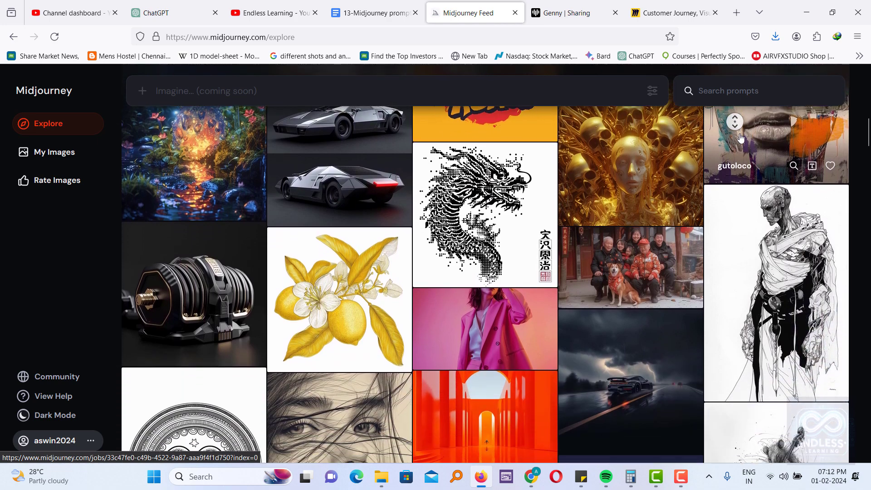
{"action": "scroll", "scroll_direction": "down", "scroll_amount": 3}
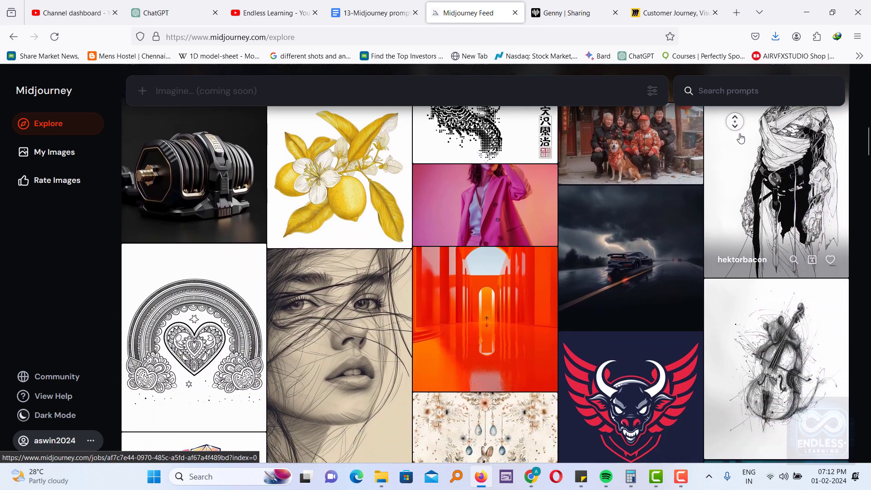
{"action": "scroll", "scroll_direction": "down", "scroll_amount": 3}
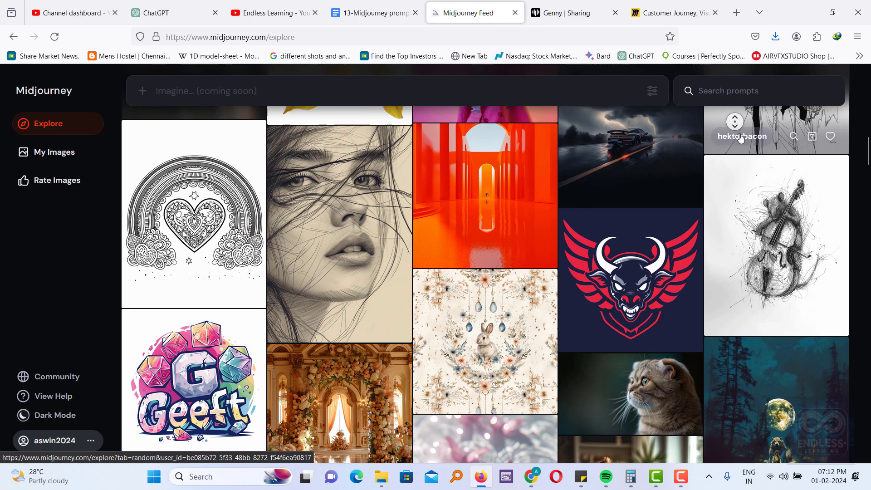
{"action": "scroll", "scroll_direction": "down", "scroll_amount": 3}
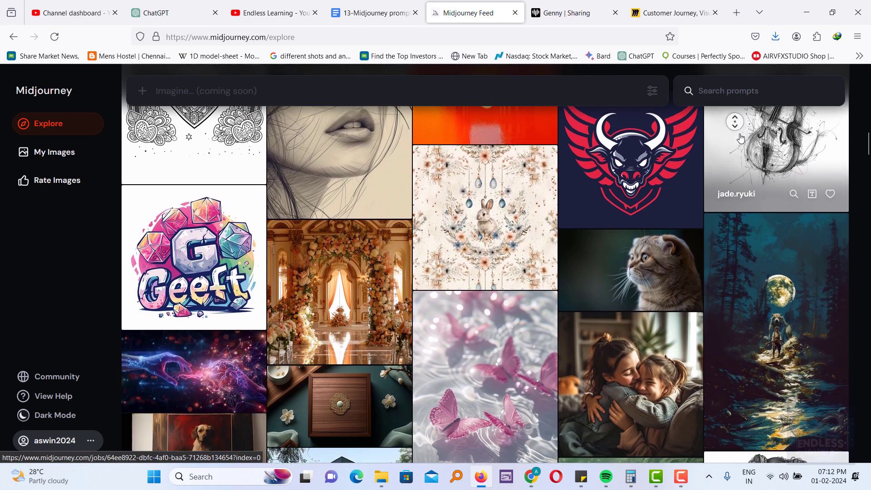
{"action": "scroll", "scroll_direction": "down", "scroll_amount": 3}
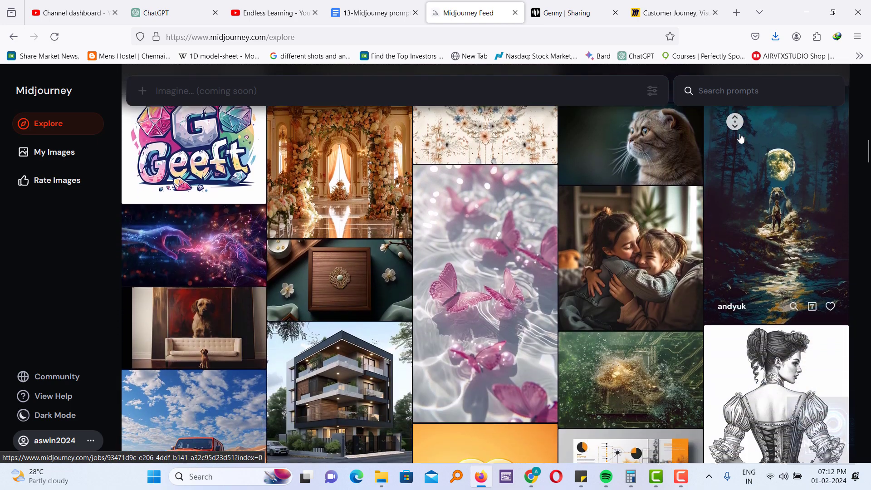
{"action": "scroll", "scroll_direction": "down", "scroll_amount": 3}
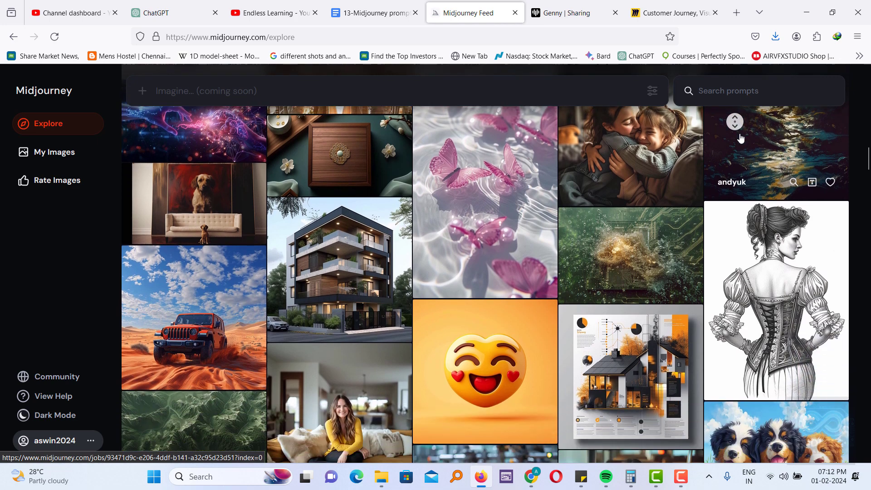
{"action": "scroll", "scroll_direction": "down", "scroll_amount": 3}
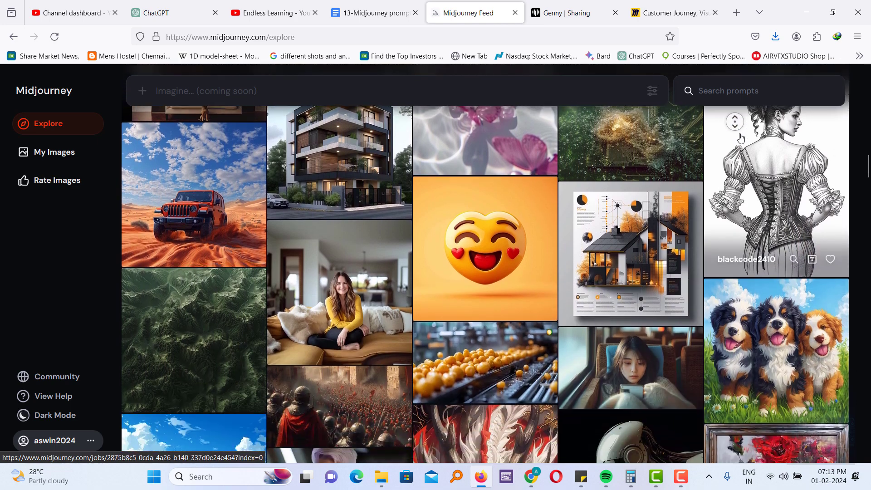
{"action": "scroll", "scroll_direction": "down", "scroll_amount": 3}
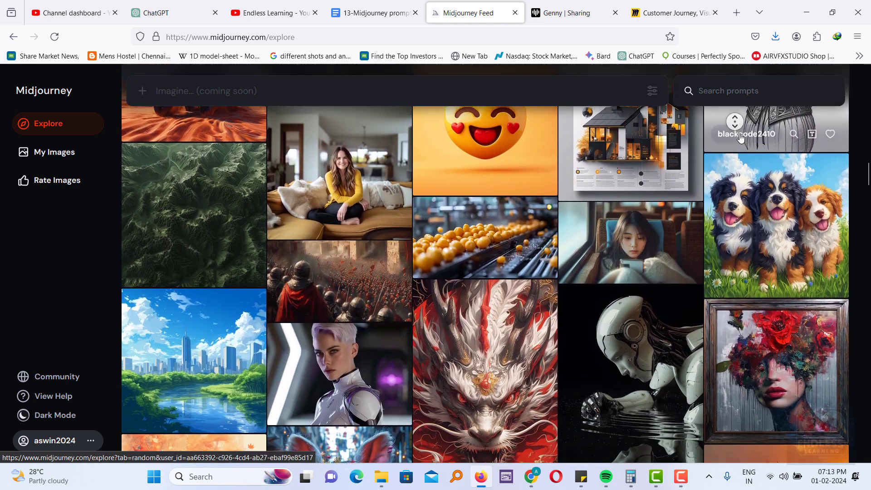
{"action": "scroll", "scroll_direction": "down", "scroll_amount": 3}
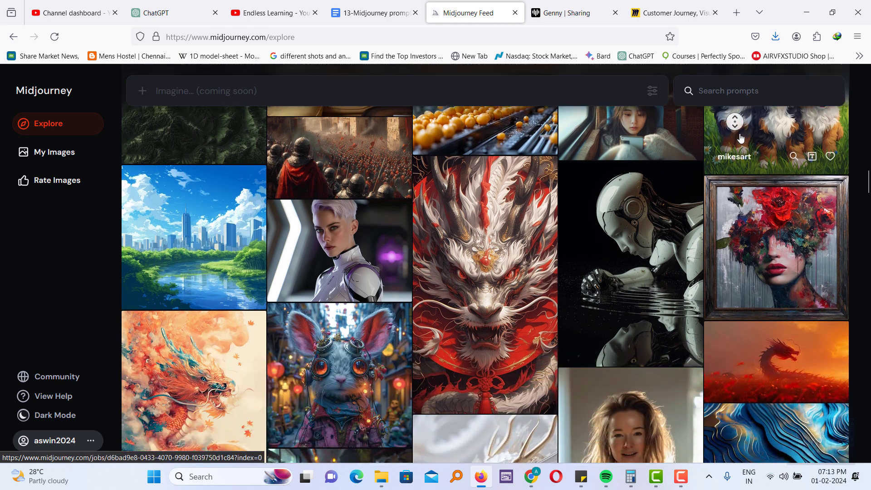